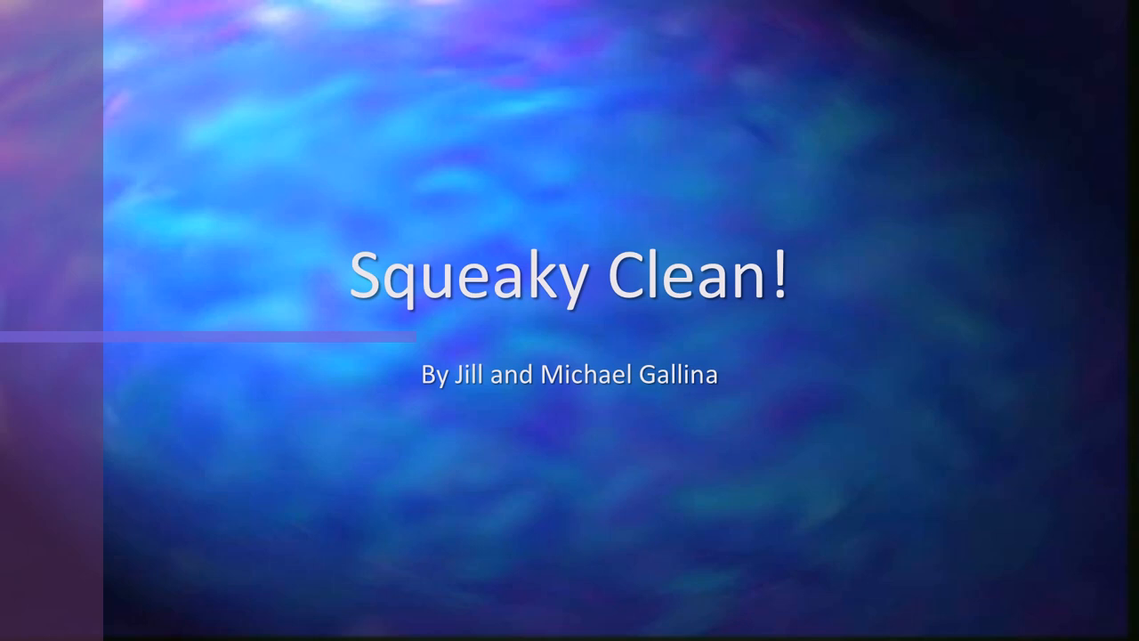
# - Advance the slideshow from the 'Squeaky Clean!' title slide to the 'Scrub, Scrub' slide
pyautogui.press('Right')
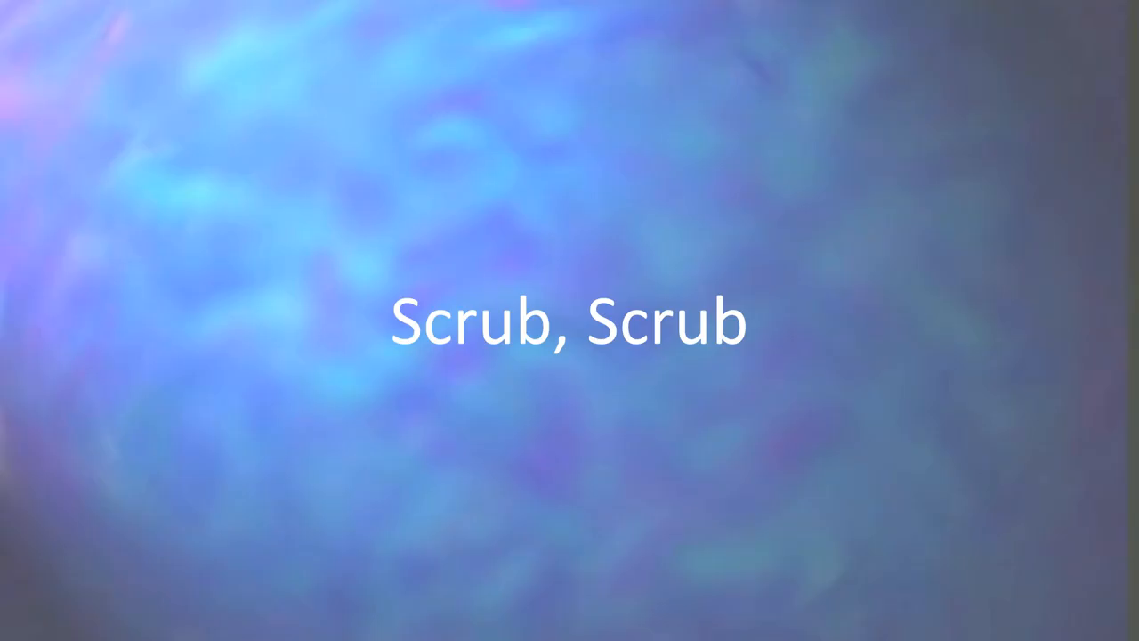